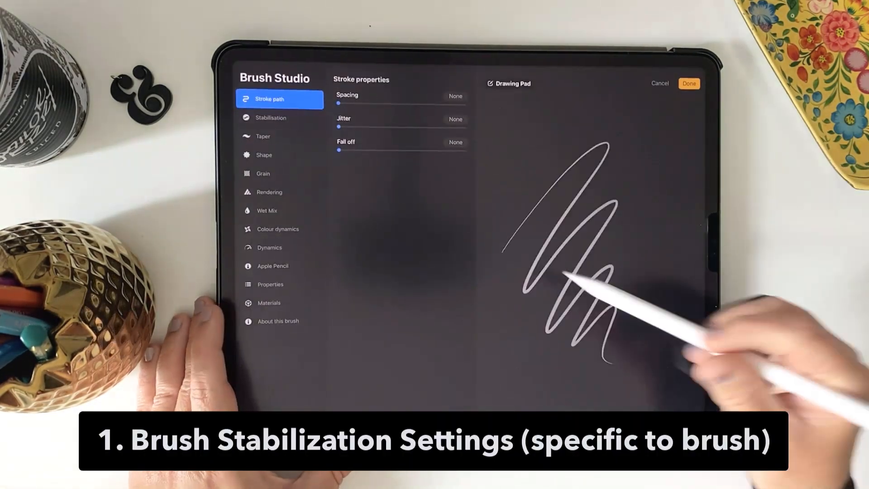
- Close Brush Studio, glance at the Actions preferences, and return to the Script Lover canvas
left_click(271, 118)
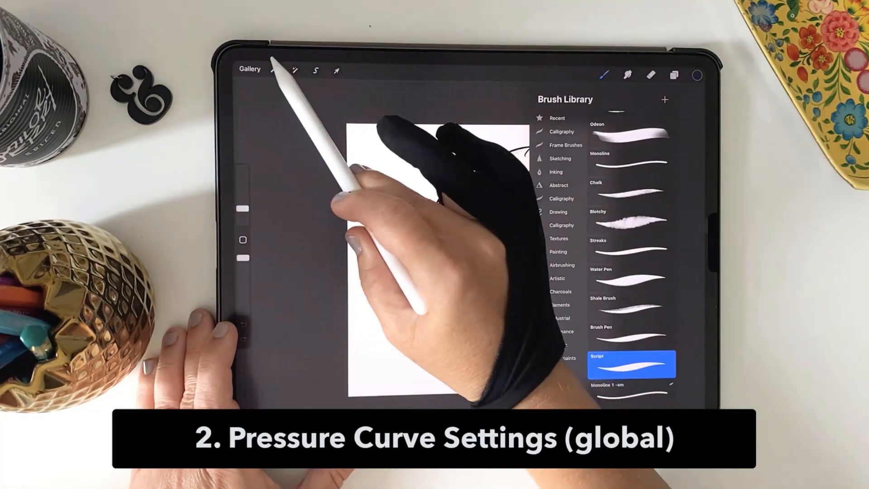
left_click(274, 70)
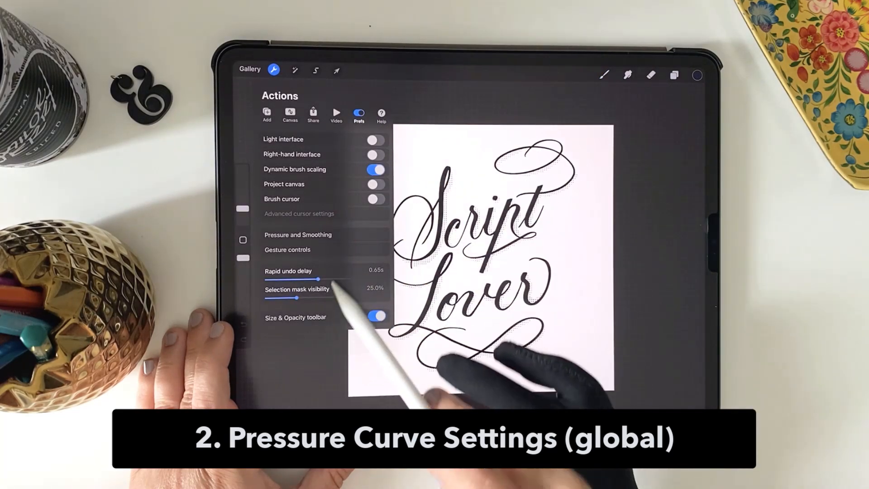
left_click(298, 235)
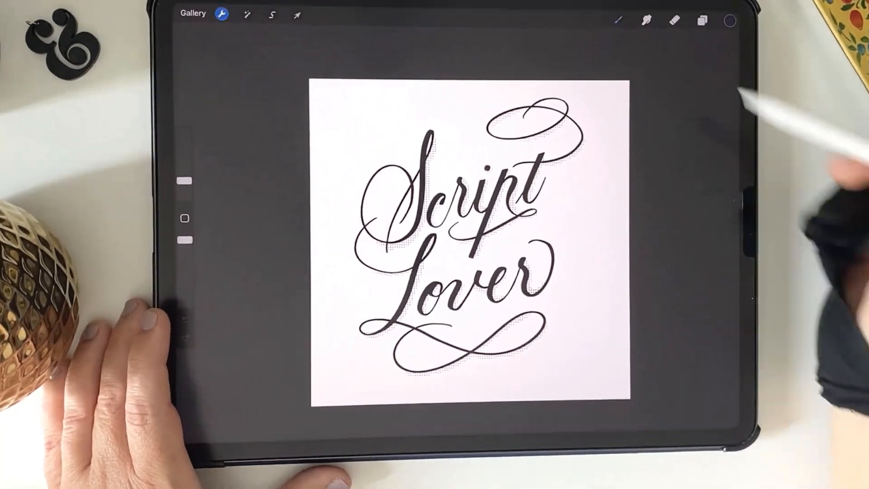
- Open the Brush Library to duplicate the Script brush
left_click(619, 20)
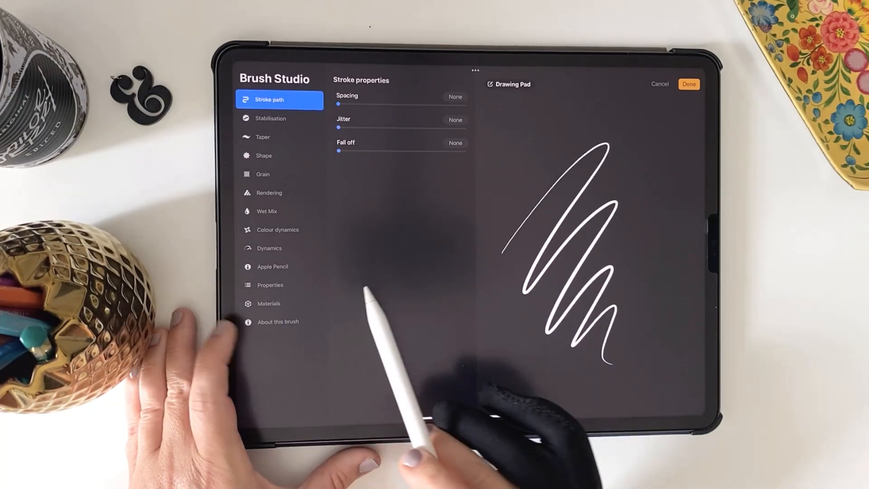
- Rename the copied brush 'Script Smooth' and show its Stabilisation settings
left_click(282, 321)
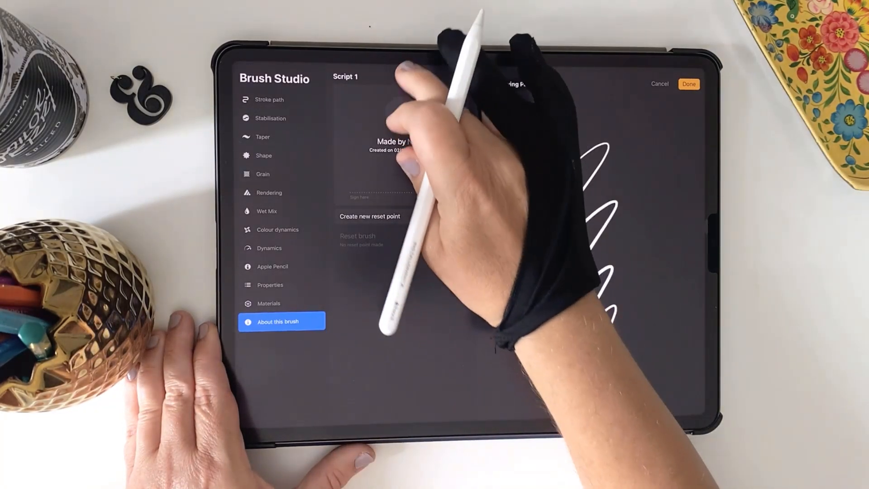
left_click(344, 77)
type("Smooth")
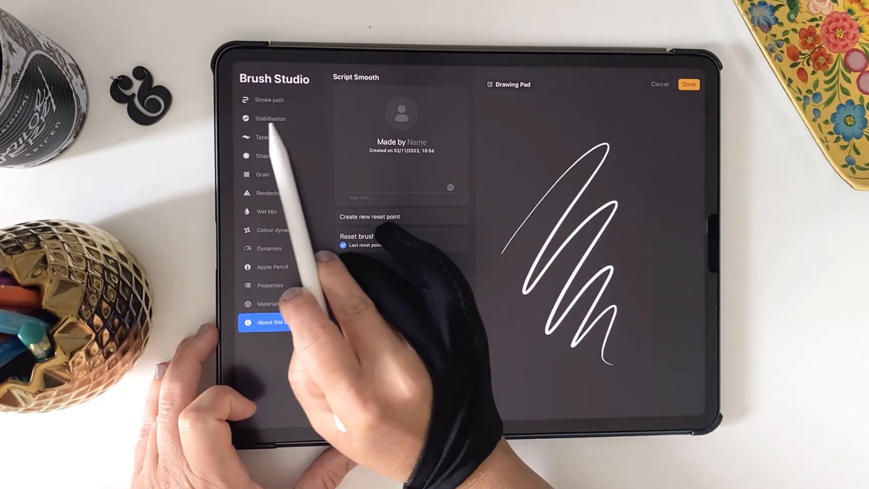
left_click(270, 118)
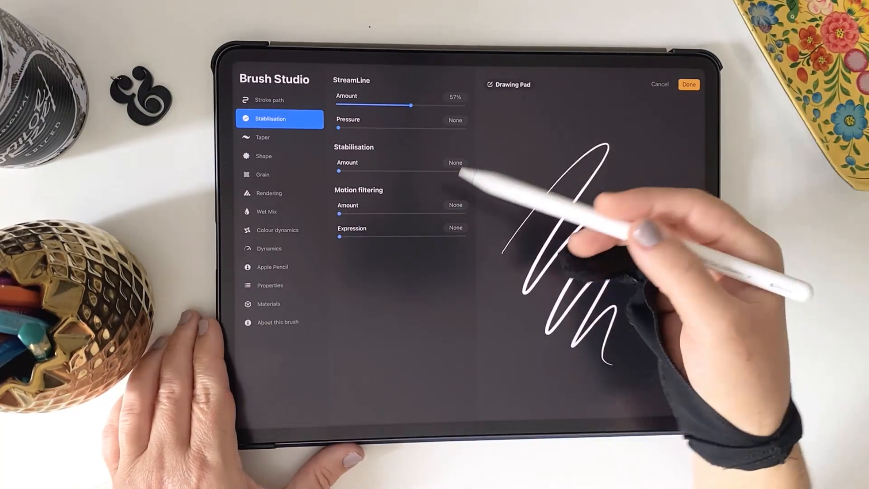
- Raise StreamLine amount to about 79% and clear the drawing pad for testing
left_click_drag(394, 106, 415, 104)
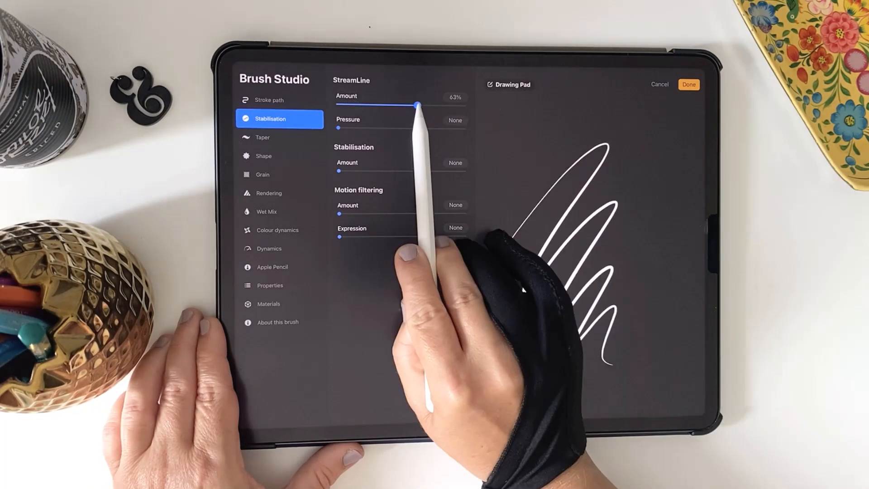
left_click_drag(416, 104, 439, 104)
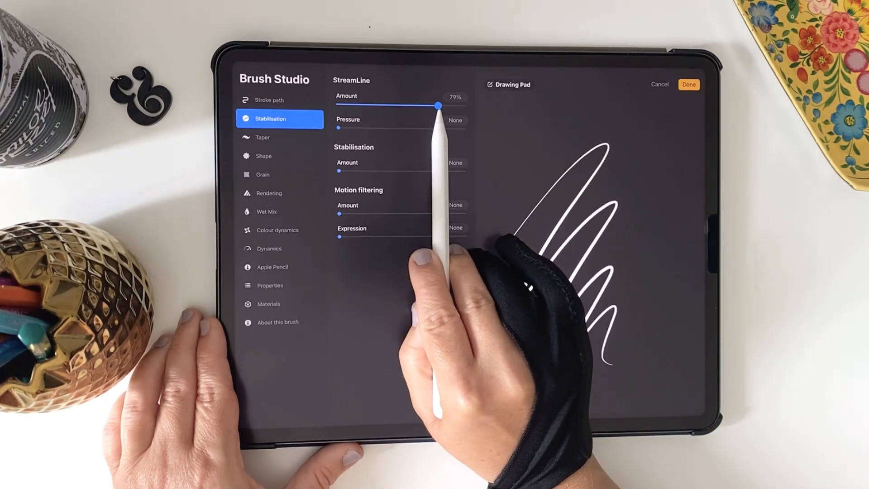
left_click_drag(438, 105, 440, 104)
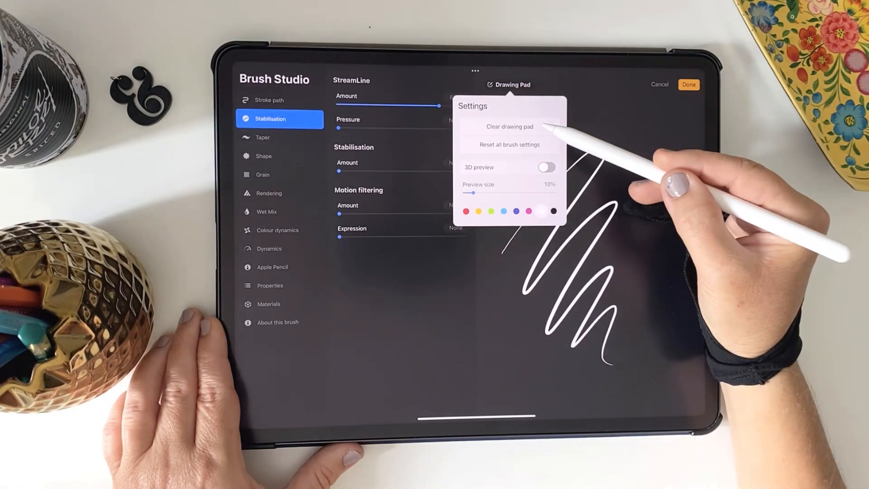
left_click(508, 127)
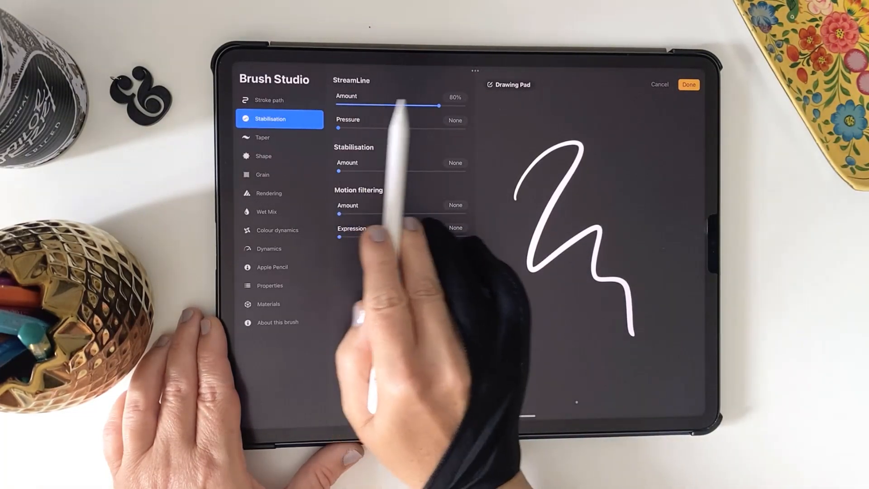
left_click_drag(439, 104, 425, 104)
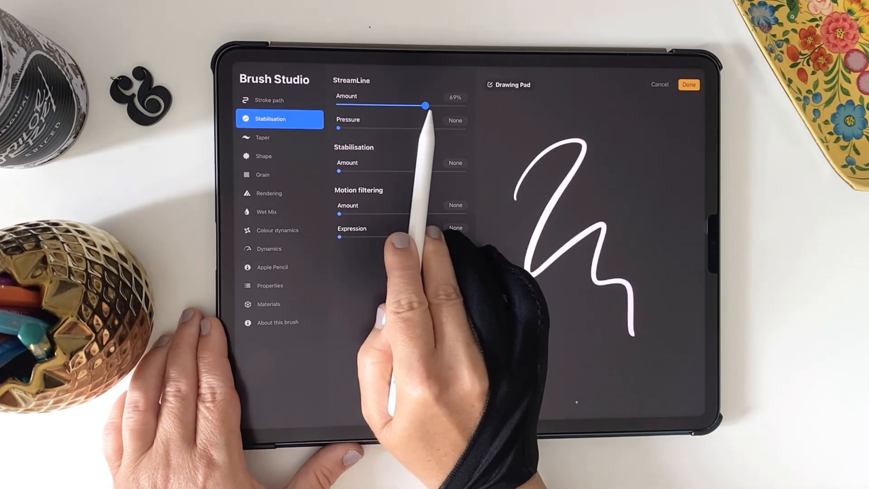
left_click_drag(425, 105, 437, 105)
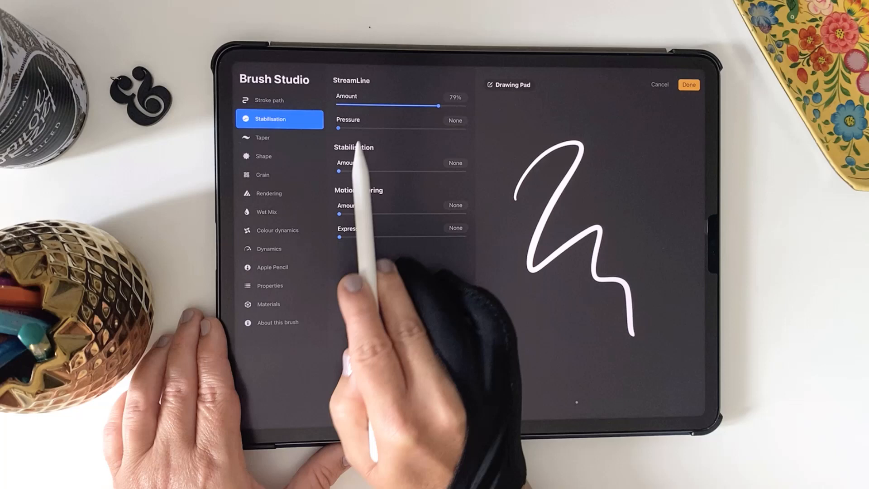
- Set StreamLine pressure 24%, stabilisation 29%, motion filtering 9%, and StreamLine 81%
left_click_drag(338, 128, 368, 128)
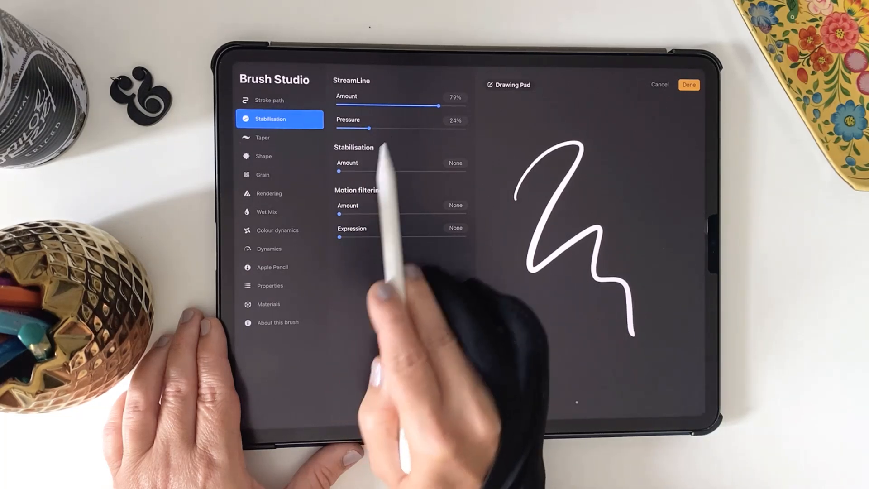
left_click_drag(341, 171, 369, 171)
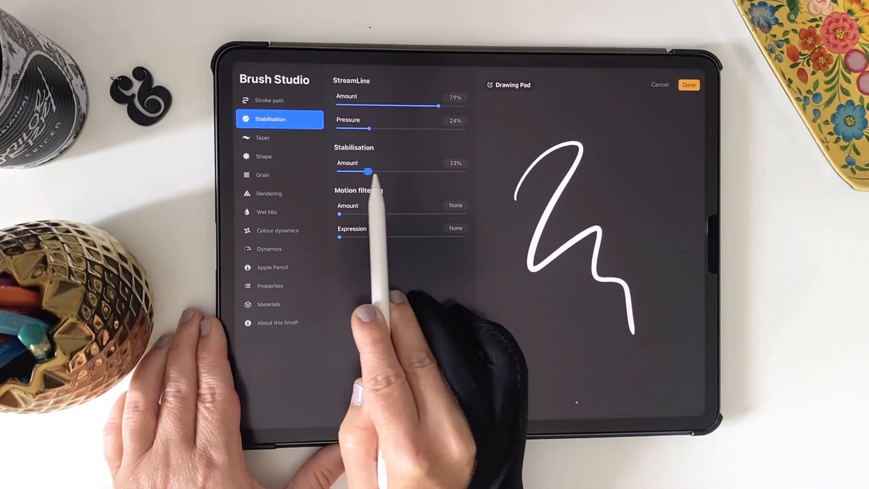
left_click_drag(373, 171, 364, 170)
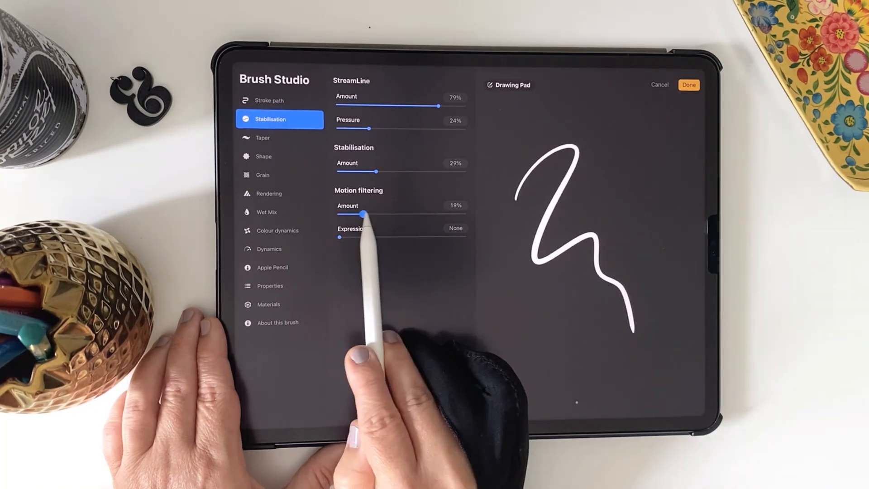
left_click_drag(363, 214, 340, 215)
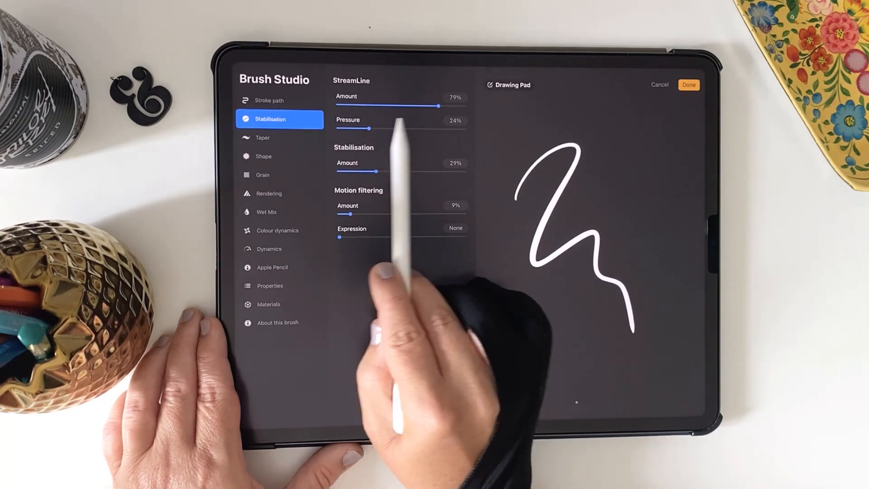
left_click_drag(437, 98, 440, 98)
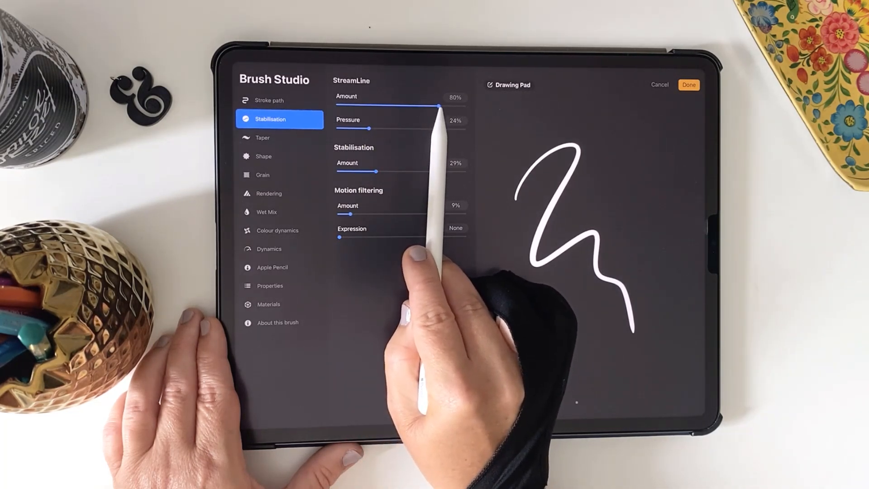
left_click_drag(449, 102, 454, 102)
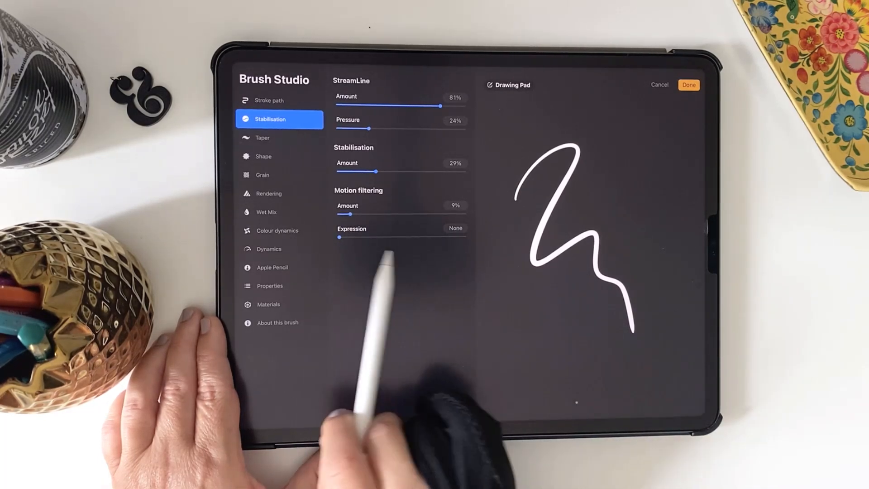
mouse_move(377, 304)
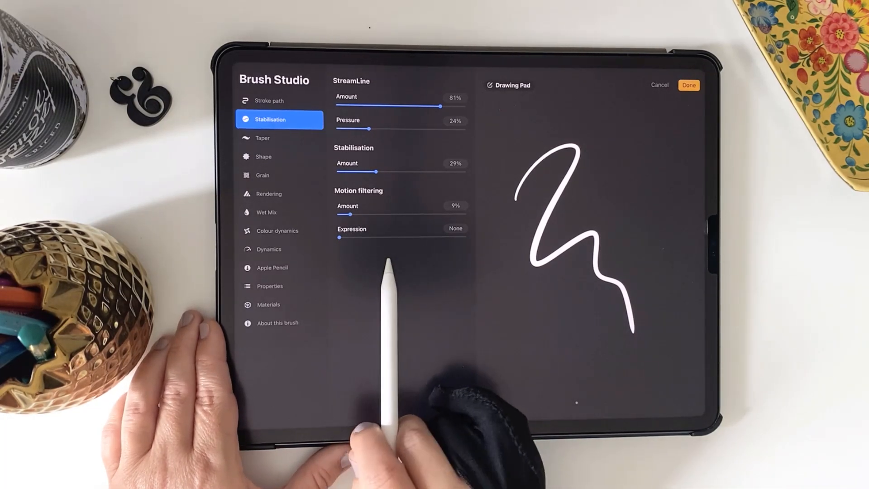
- Save Script Smooth and close Brush Studio
left_click(689, 85)
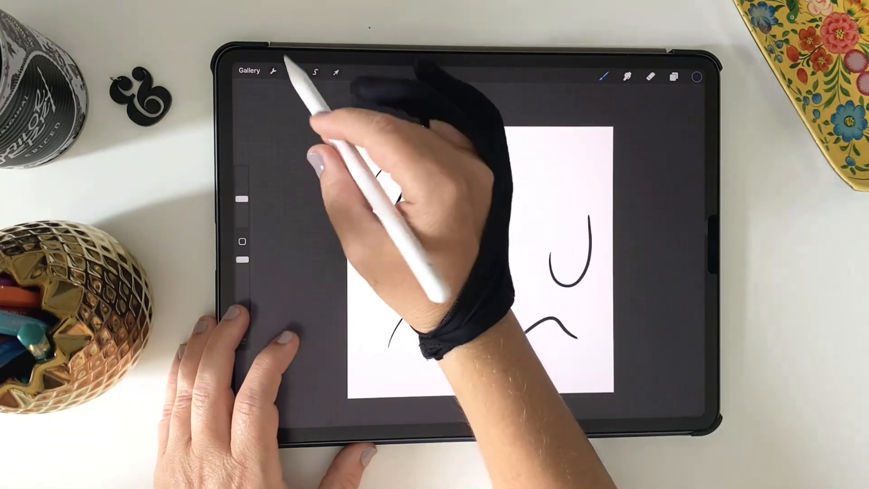
- Visit the Actions preferences panel and close it again
left_click(272, 72)
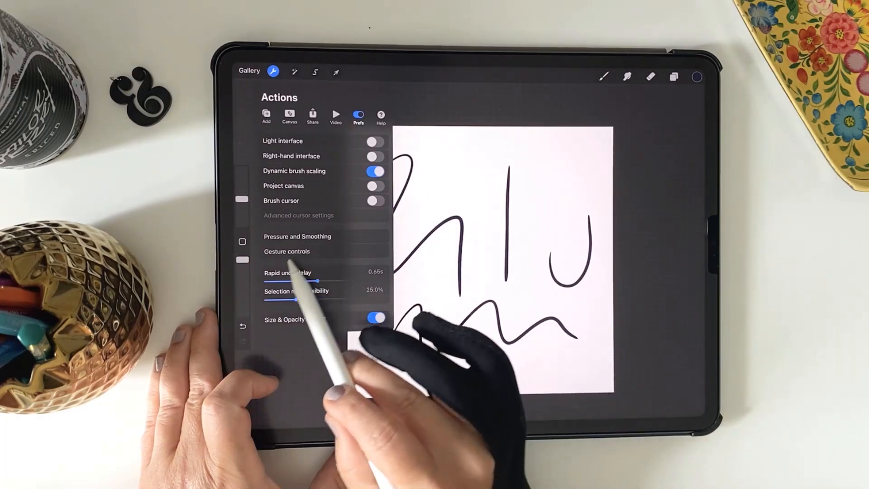
left_click(297, 236)
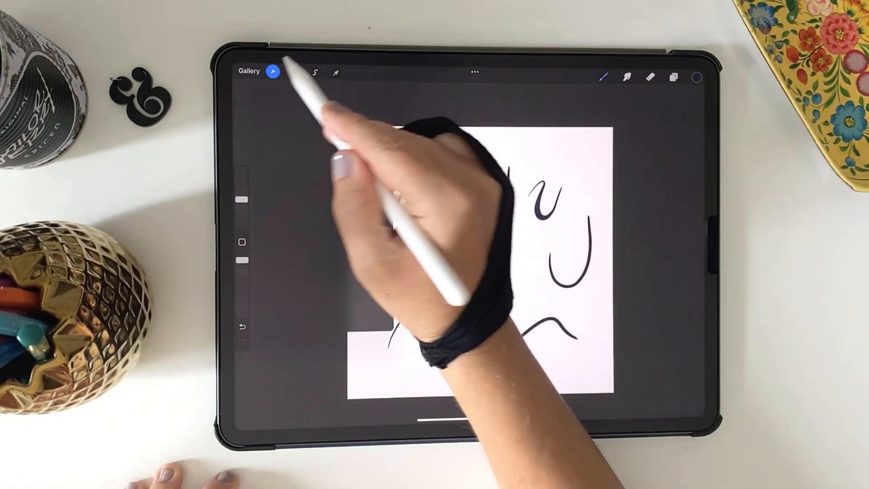
- Open the global Pressure and Smoothing preferences from Actions > Prefs
left_click(272, 72)
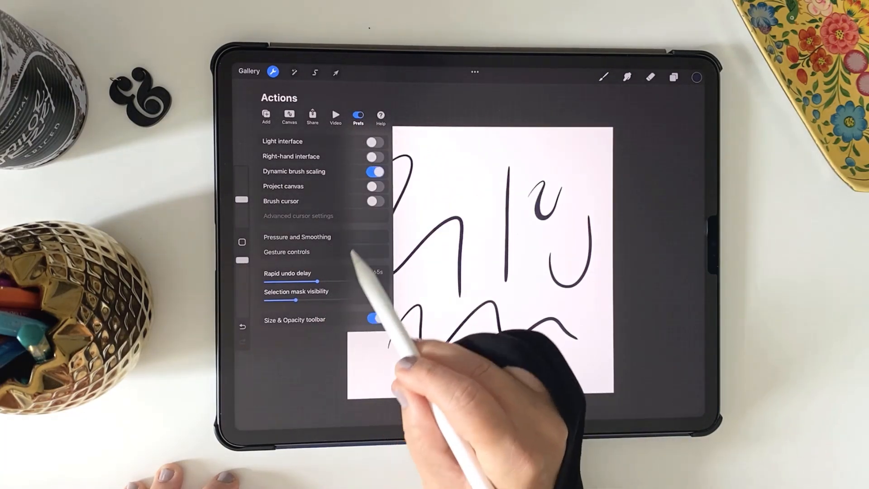
left_click(296, 236)
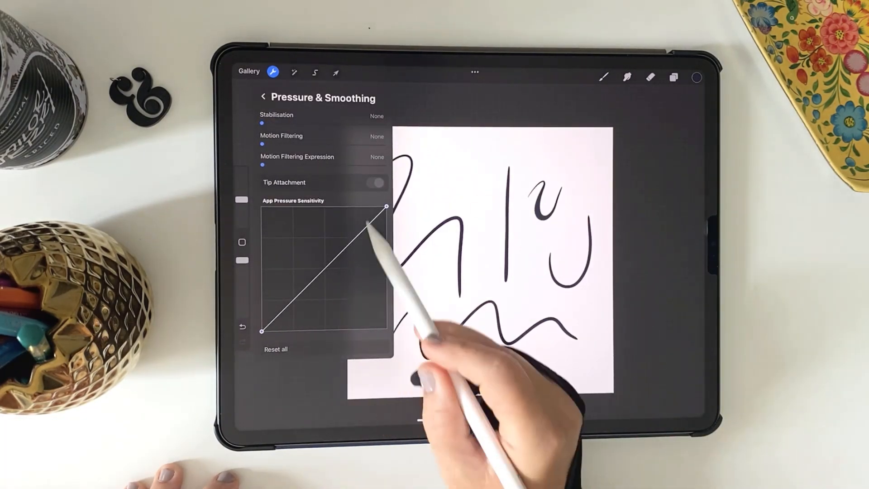
mouse_move(499, 360)
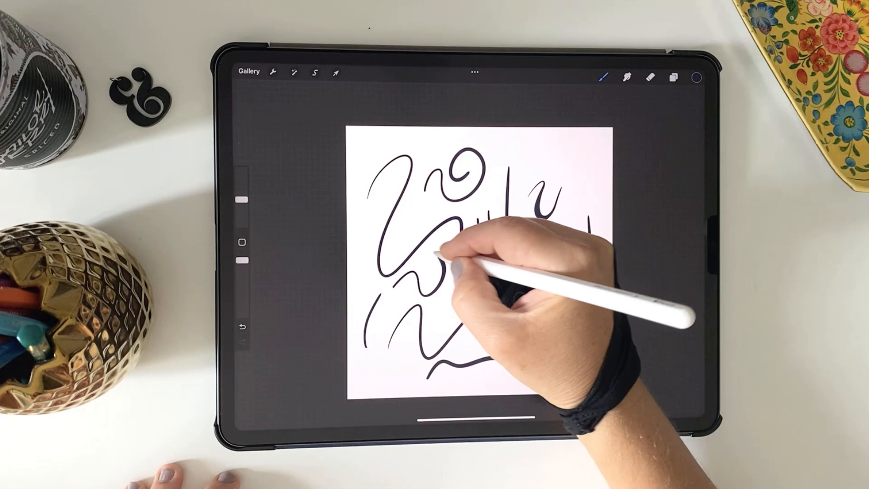
- Reset all Pressure and Smoothing preferences to defaults and confirm
left_click(272, 72)
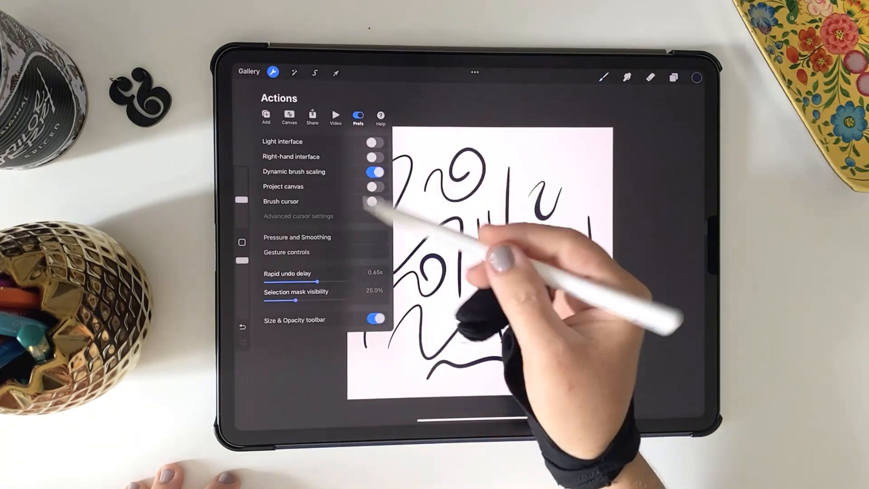
left_click(297, 237)
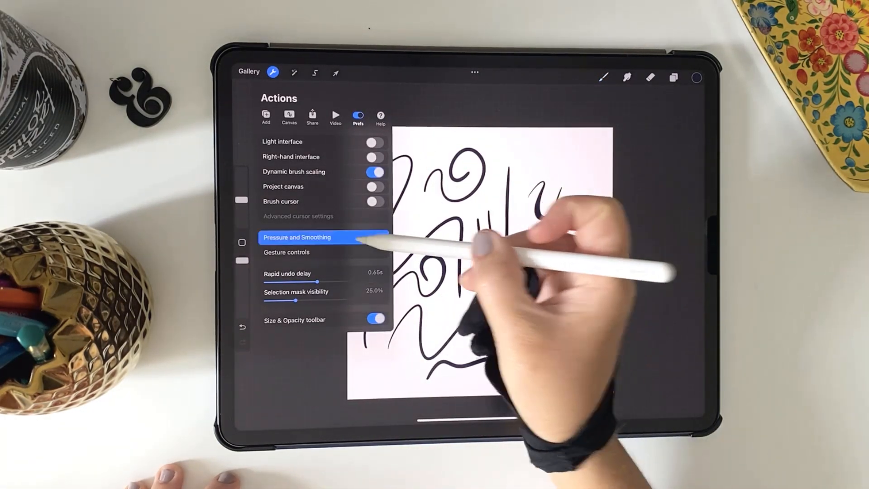
left_click(297, 237)
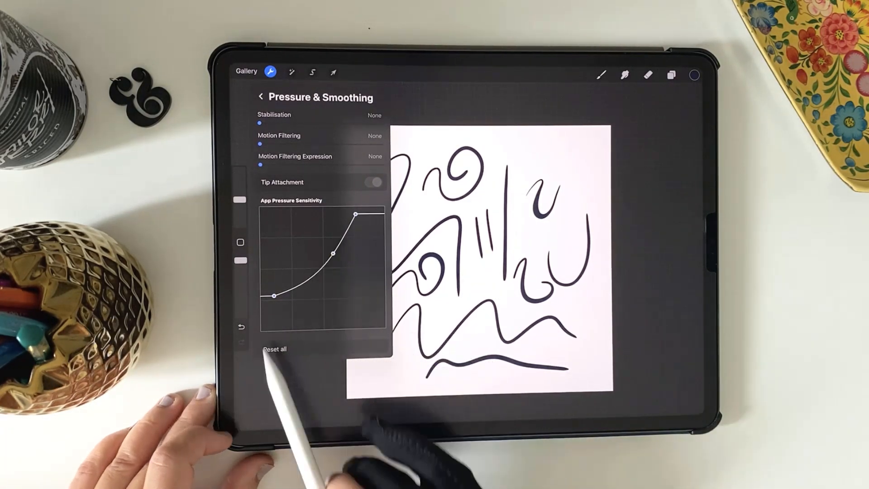
left_click(274, 349)
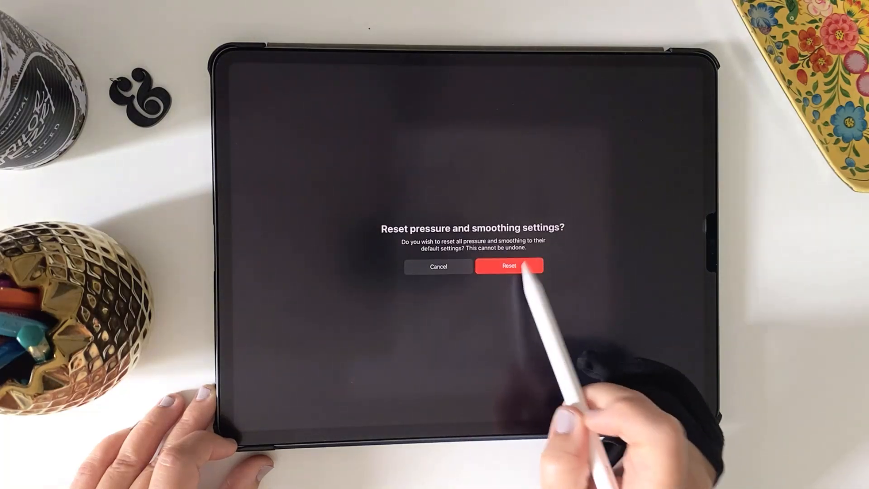
left_click(509, 266)
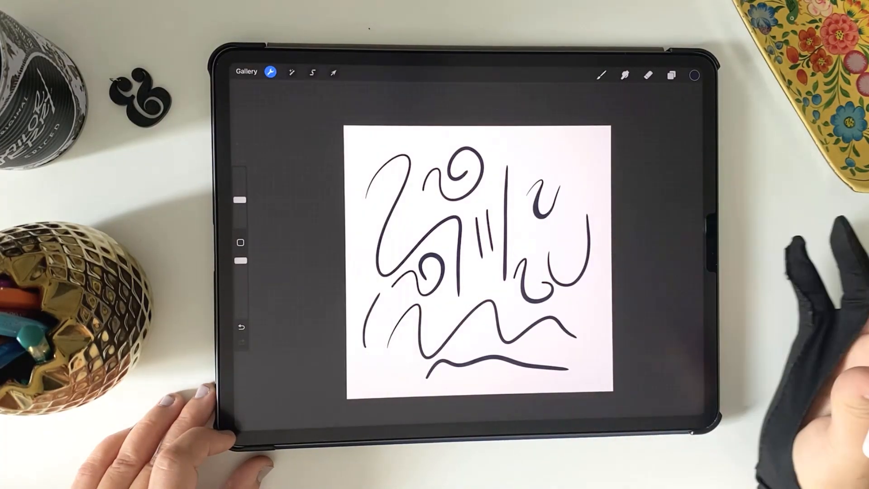